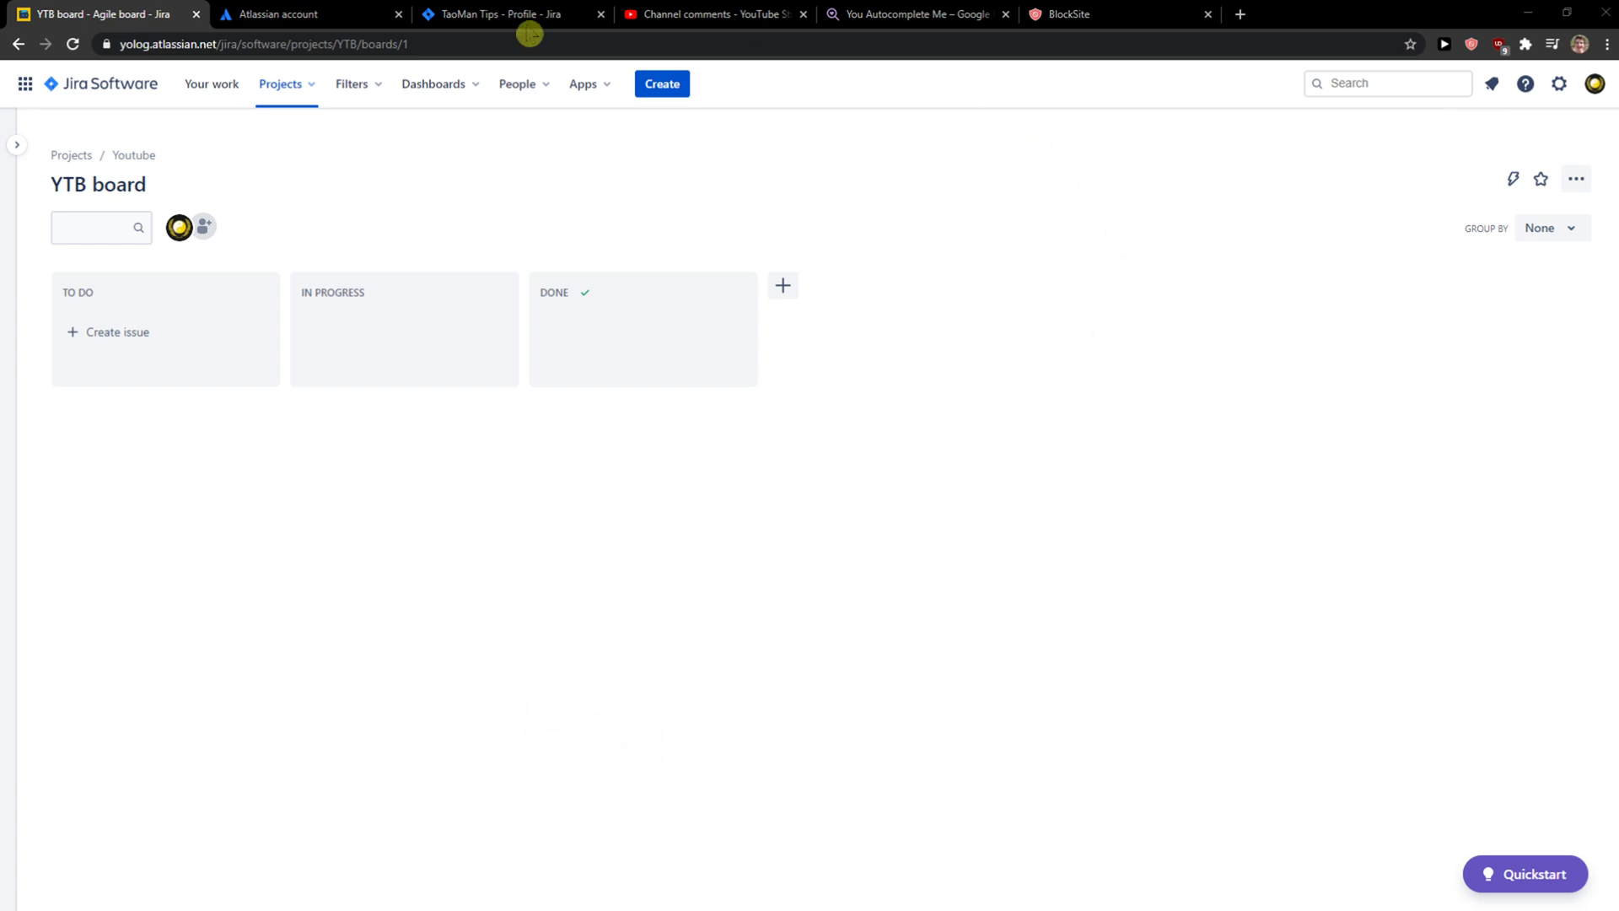
{"action": "mouse_move", "coordinate": [946, 402]}
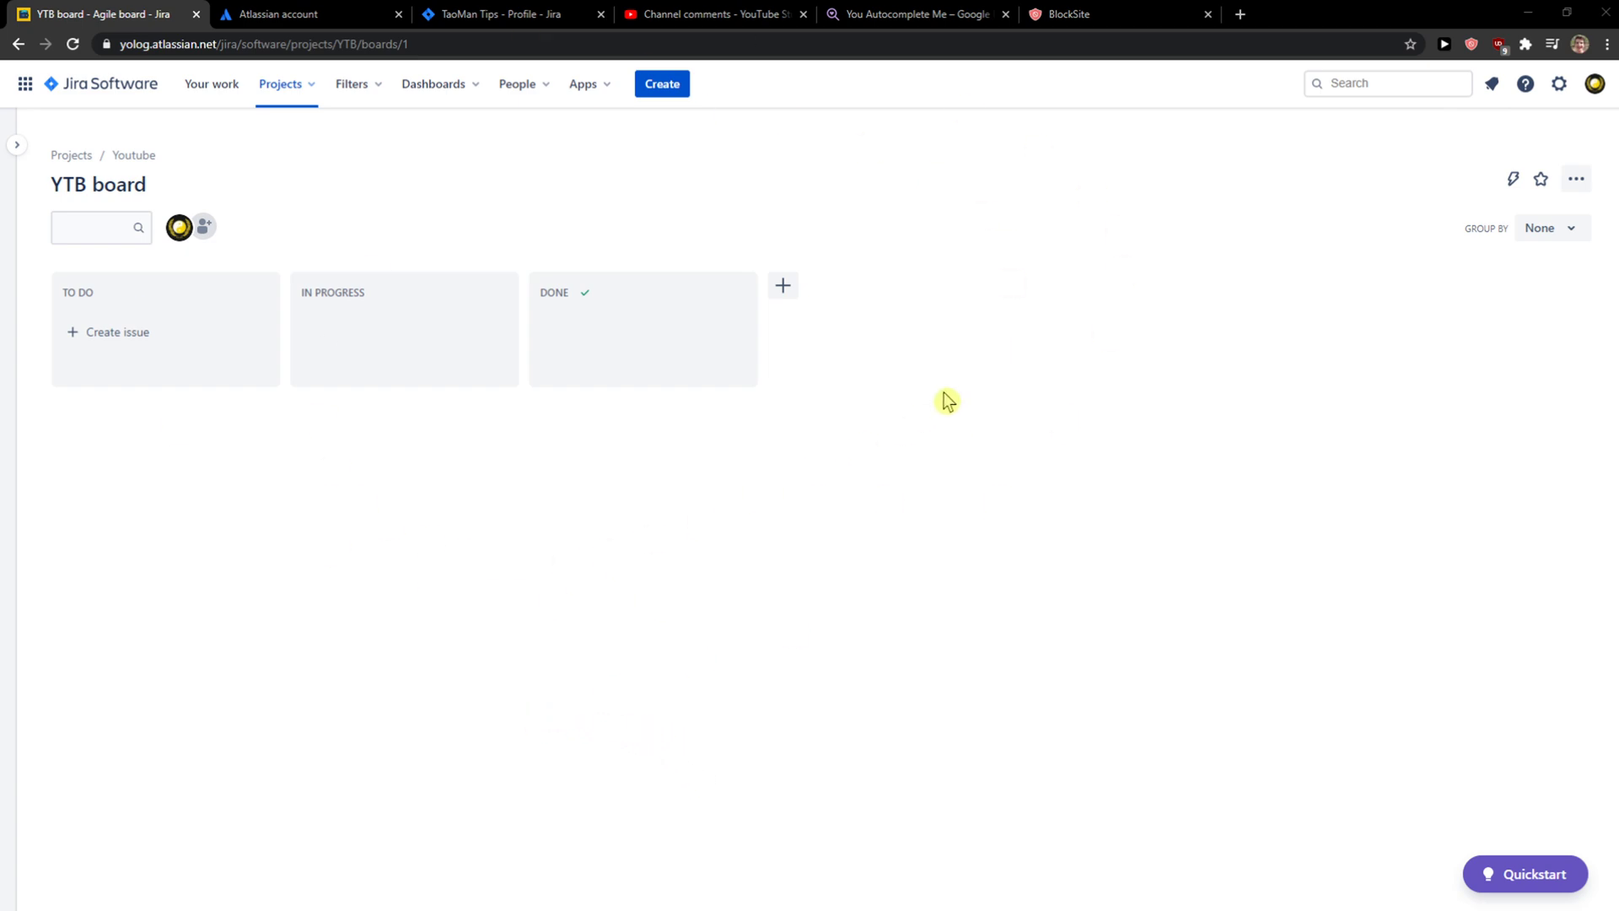
{"action": "mouse_move", "coordinate": [1595, 85]}
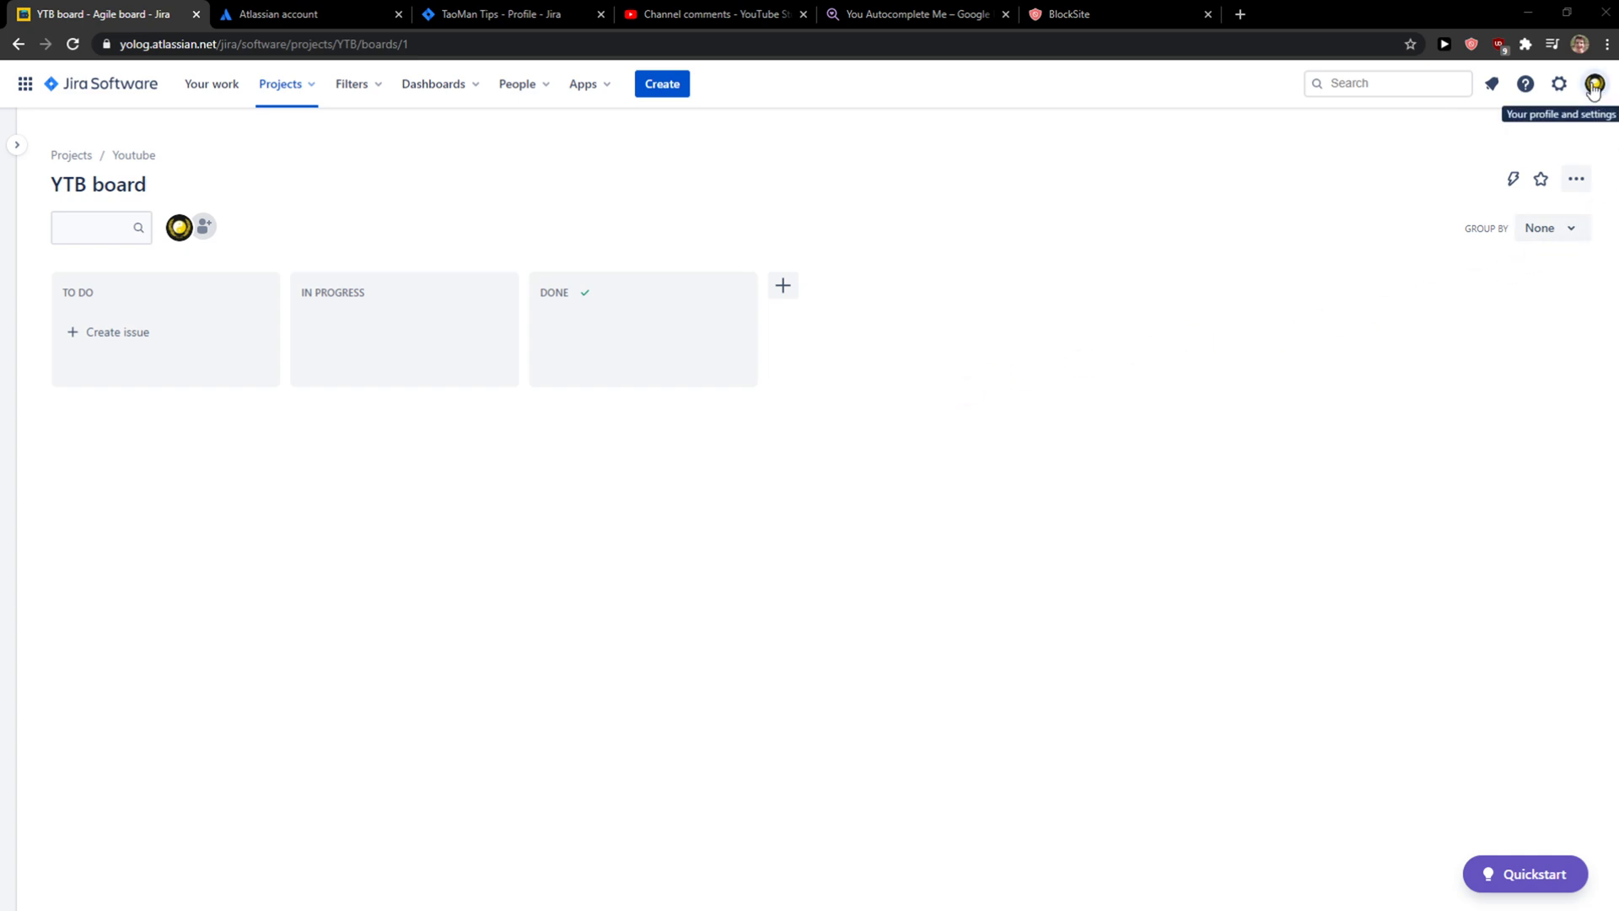
- Reach the Jira profile page through the avatar menu's Personal settings and Profile entries
{"action": "left_click", "coordinate": [1599, 84]}
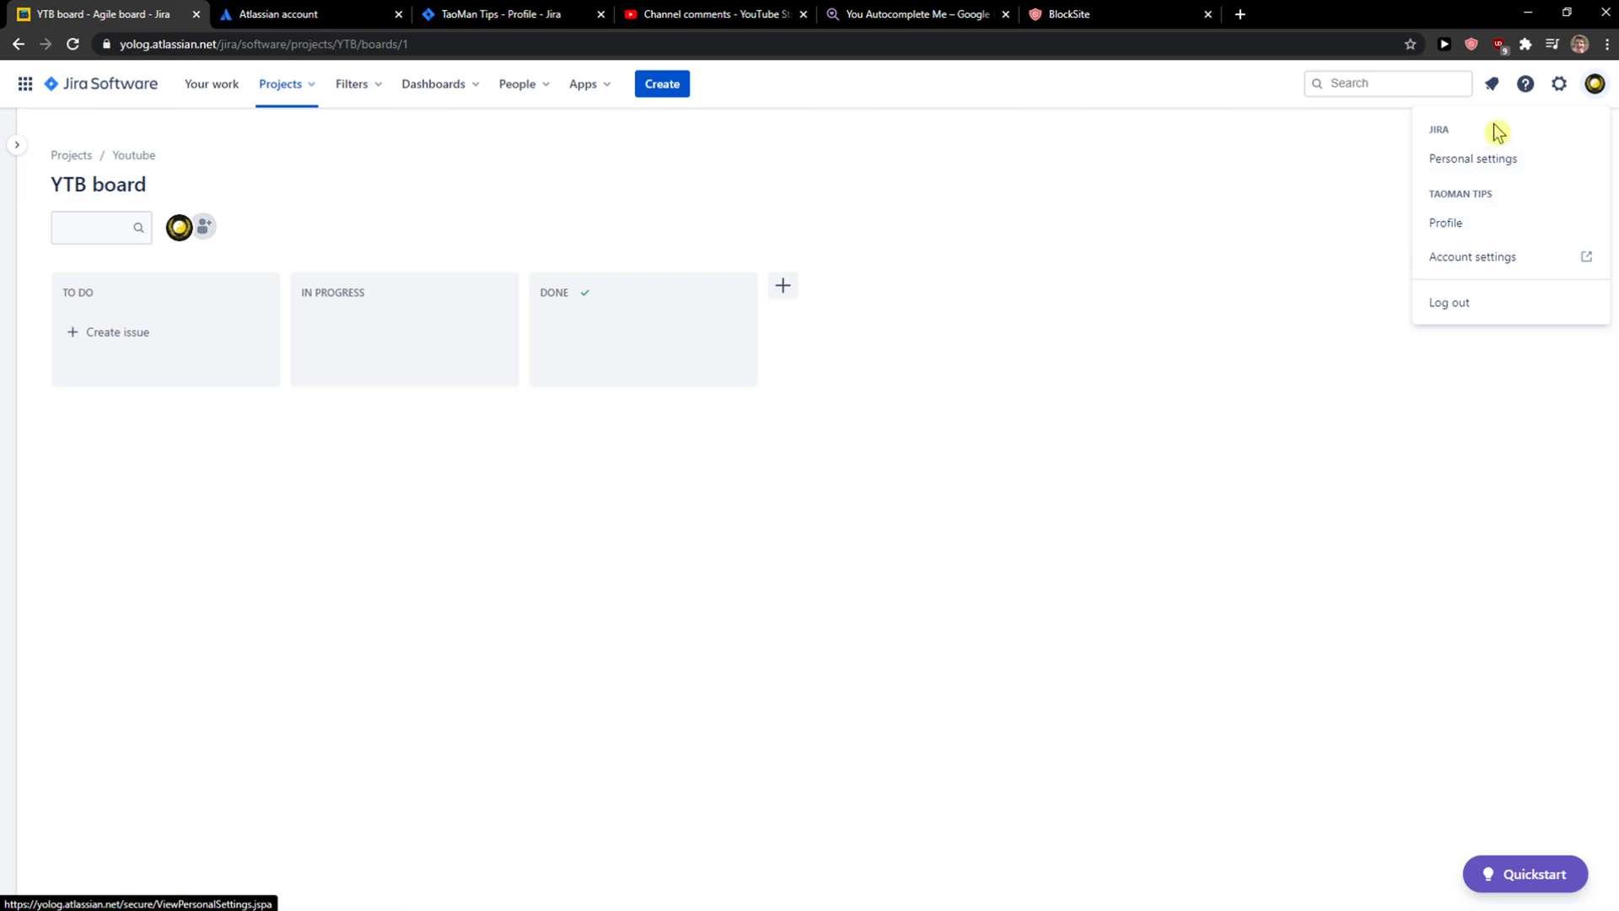
{"action": "left_click", "coordinate": [1474, 159]}
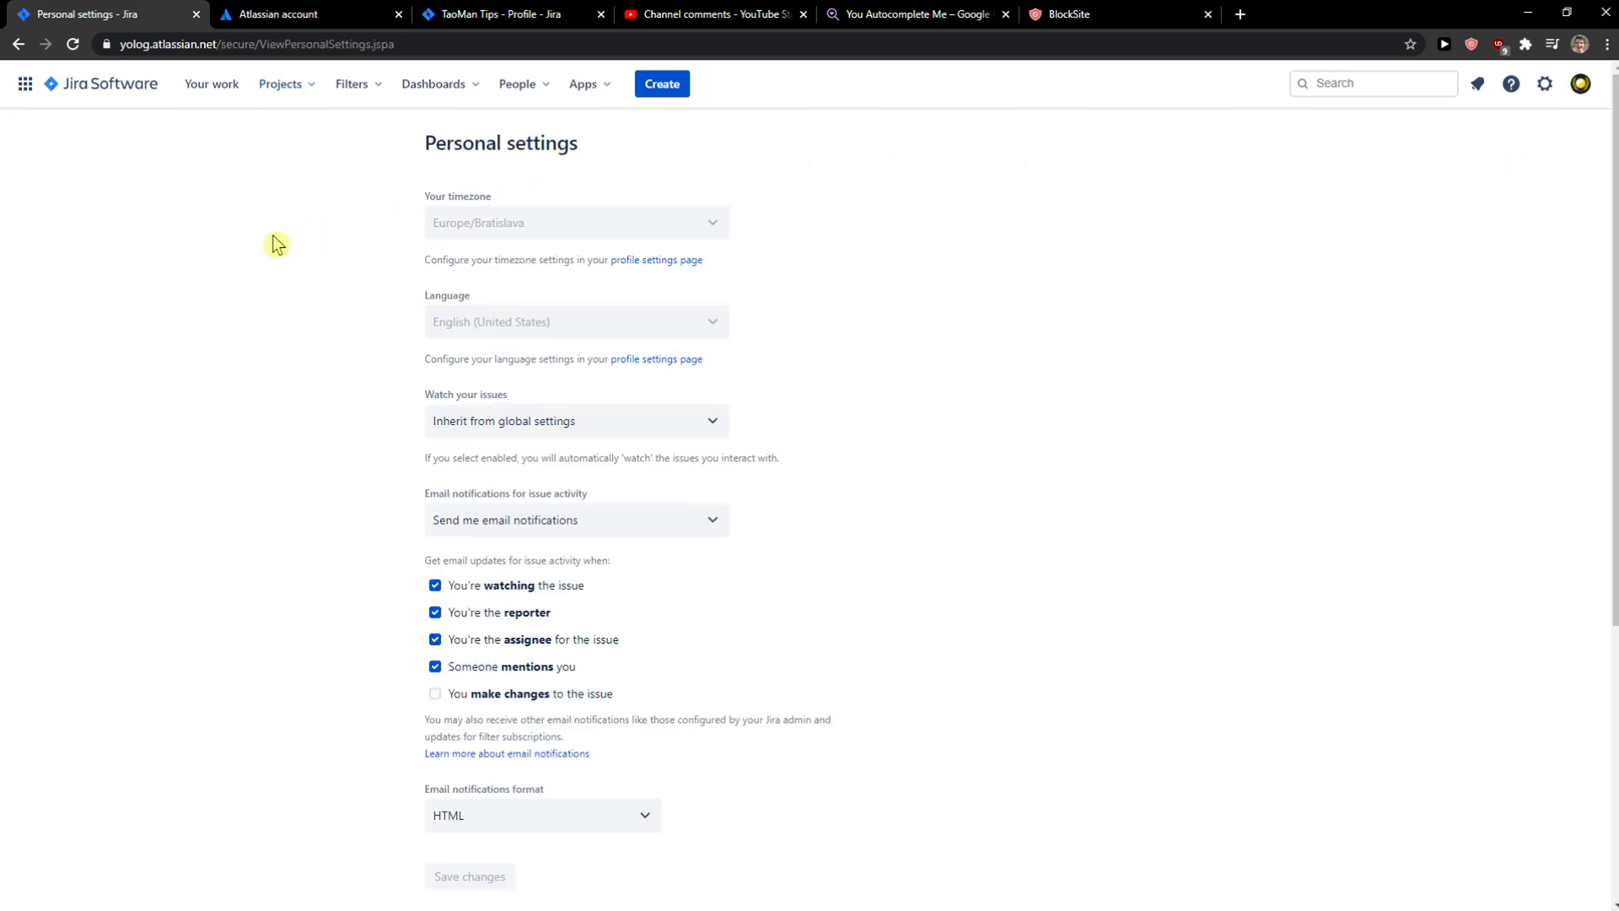
{"action": "left_click", "coordinate": [1579, 84]}
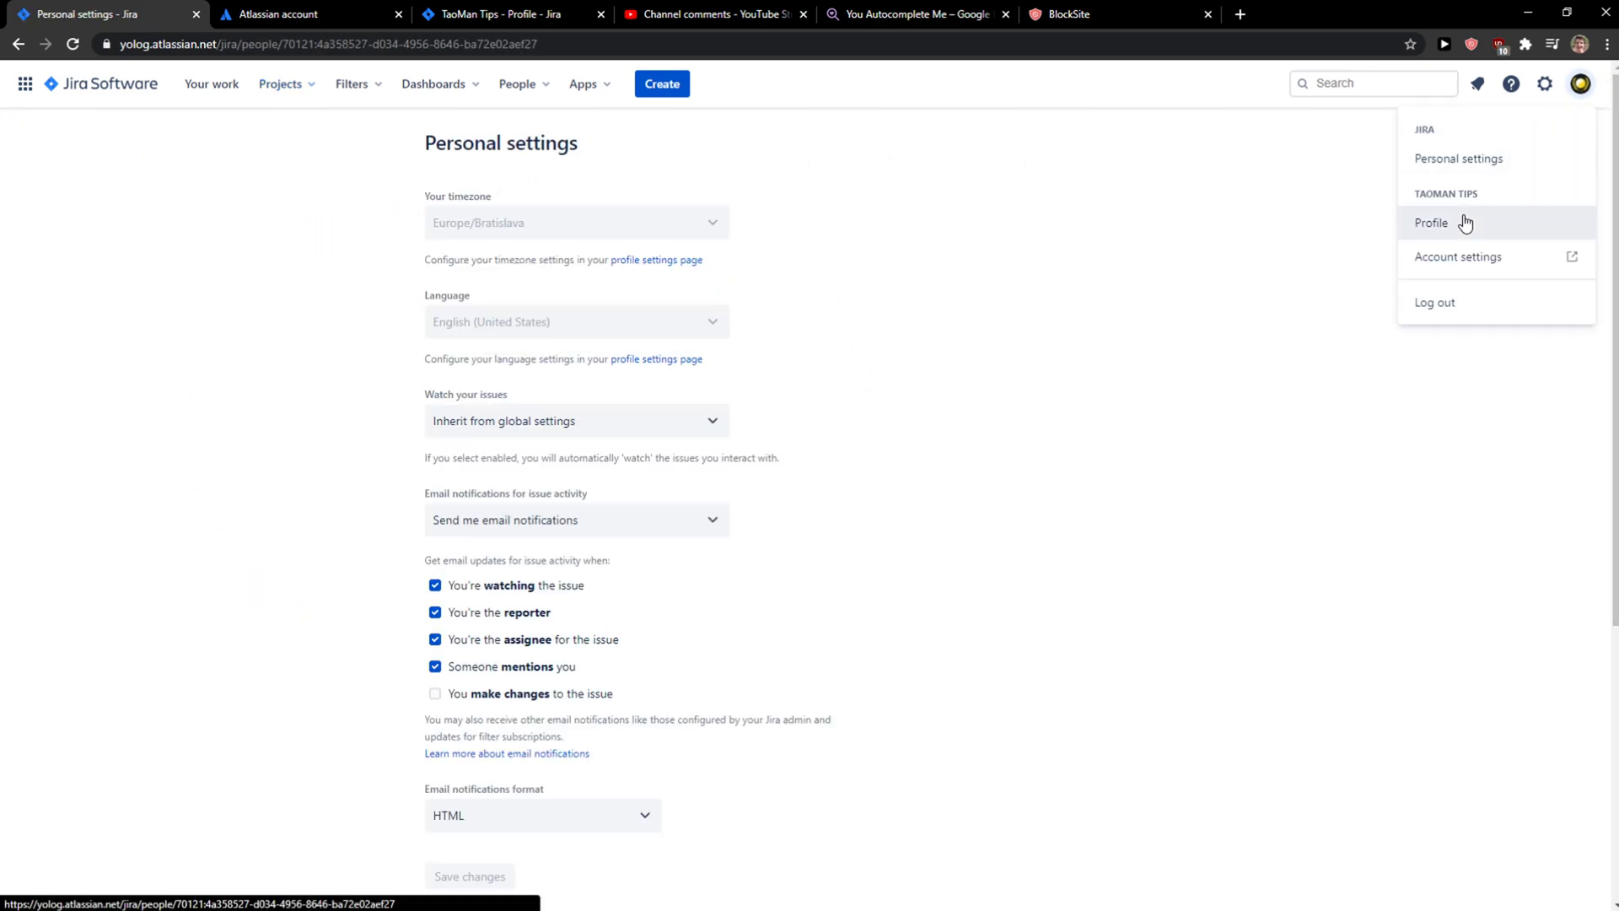
{"action": "left_click", "coordinate": [1431, 222]}
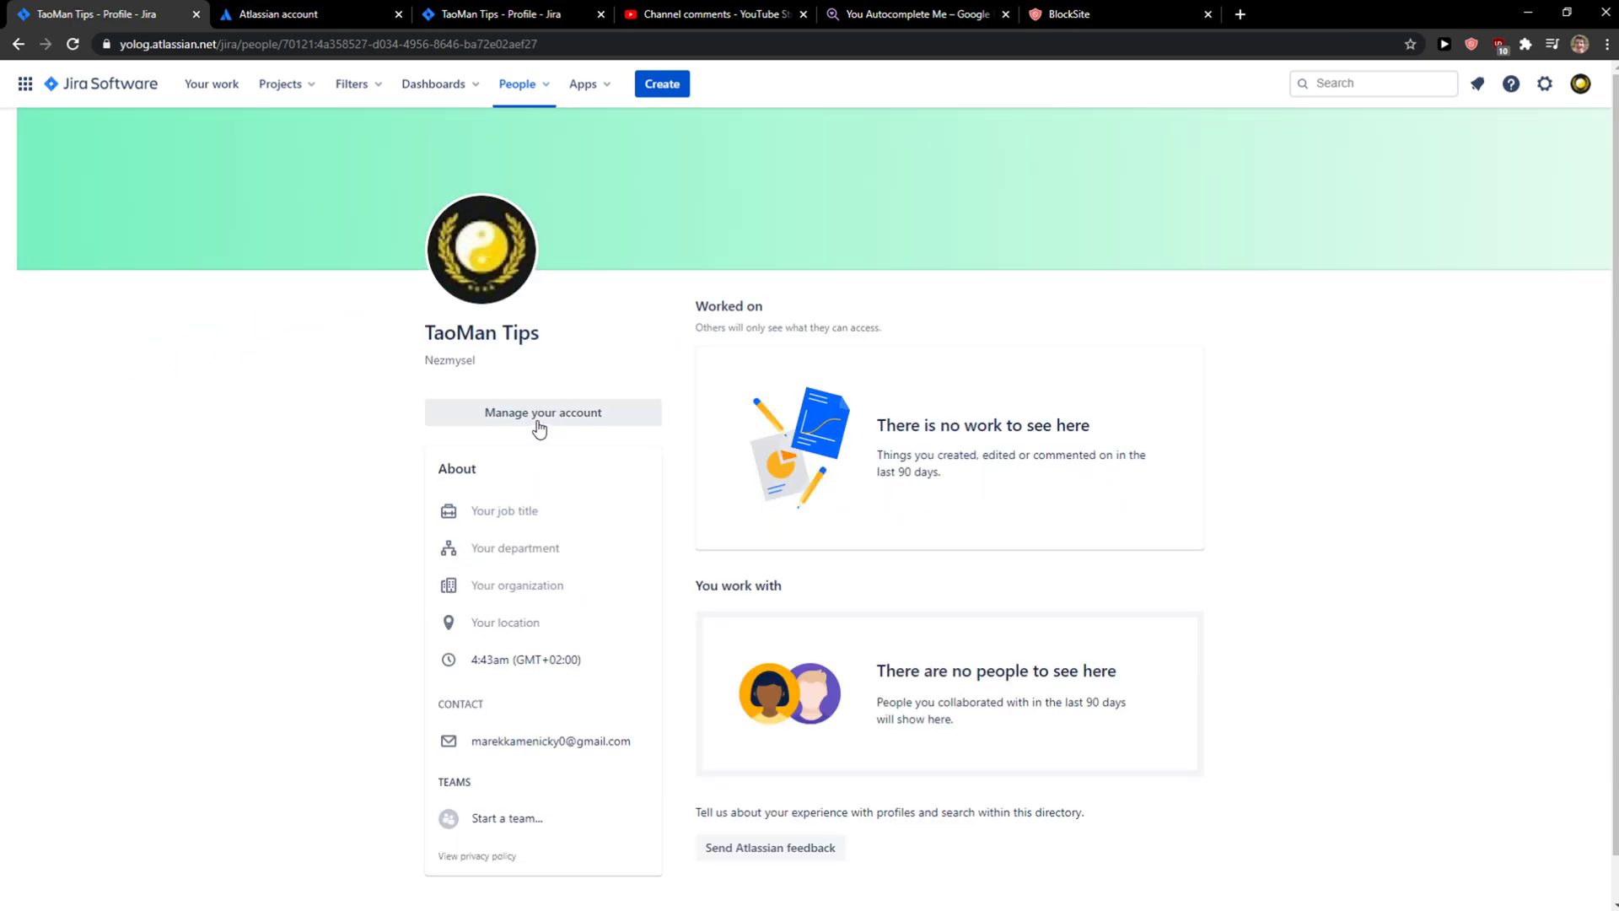
- Open account management and switch to the Atlassian account profile page
{"action": "left_click", "coordinate": [1234, 14]}
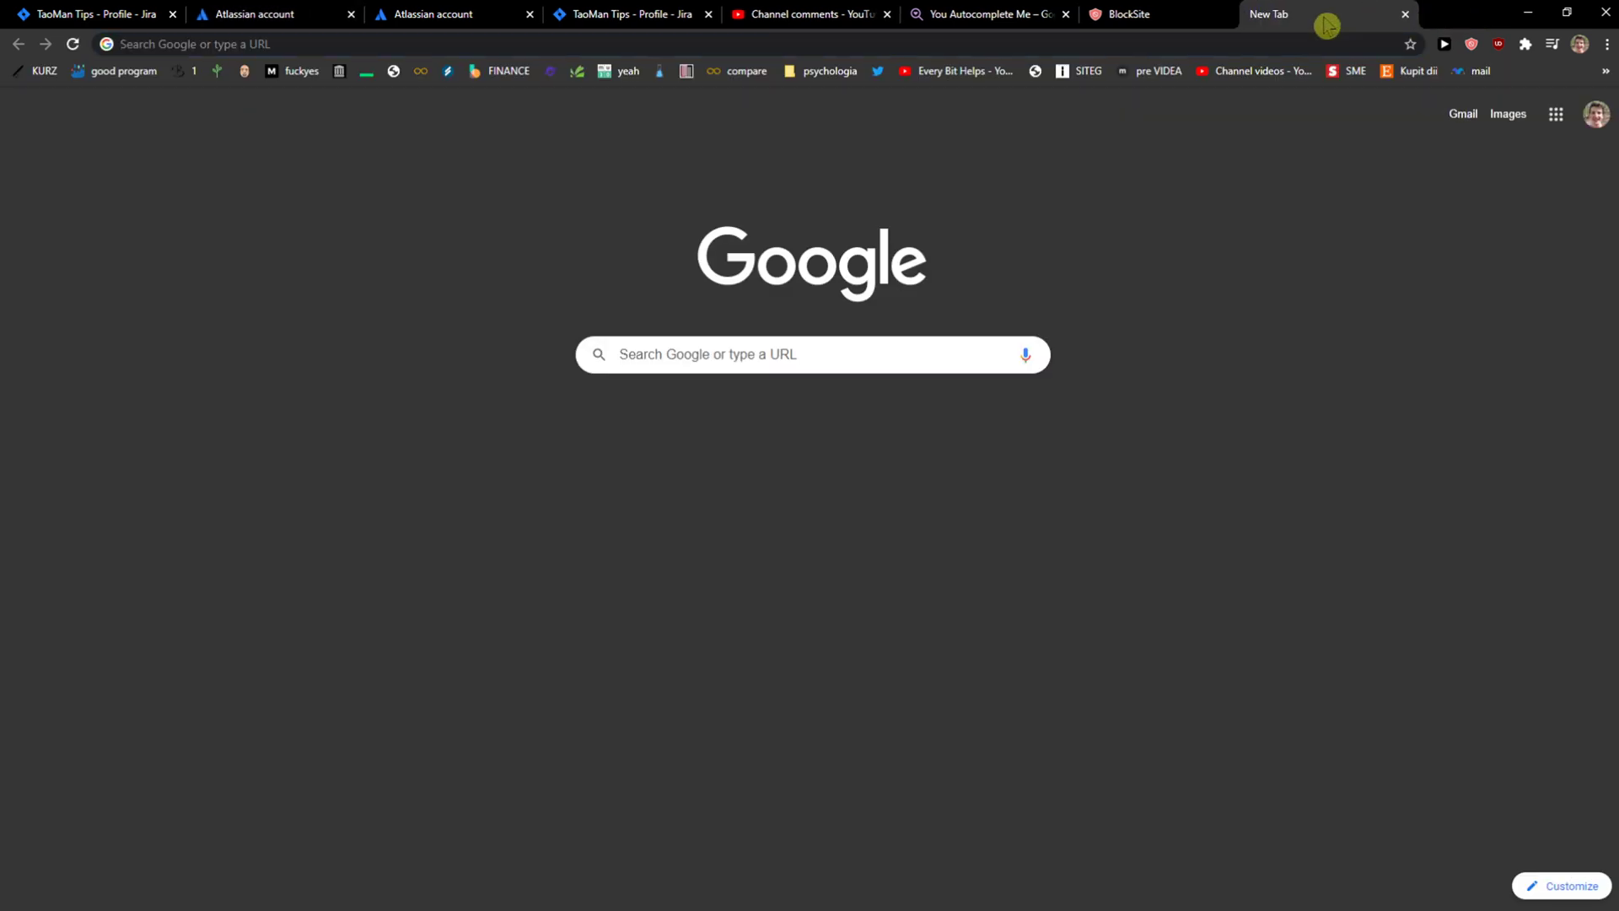
{"action": "left_click", "coordinate": [261, 13]}
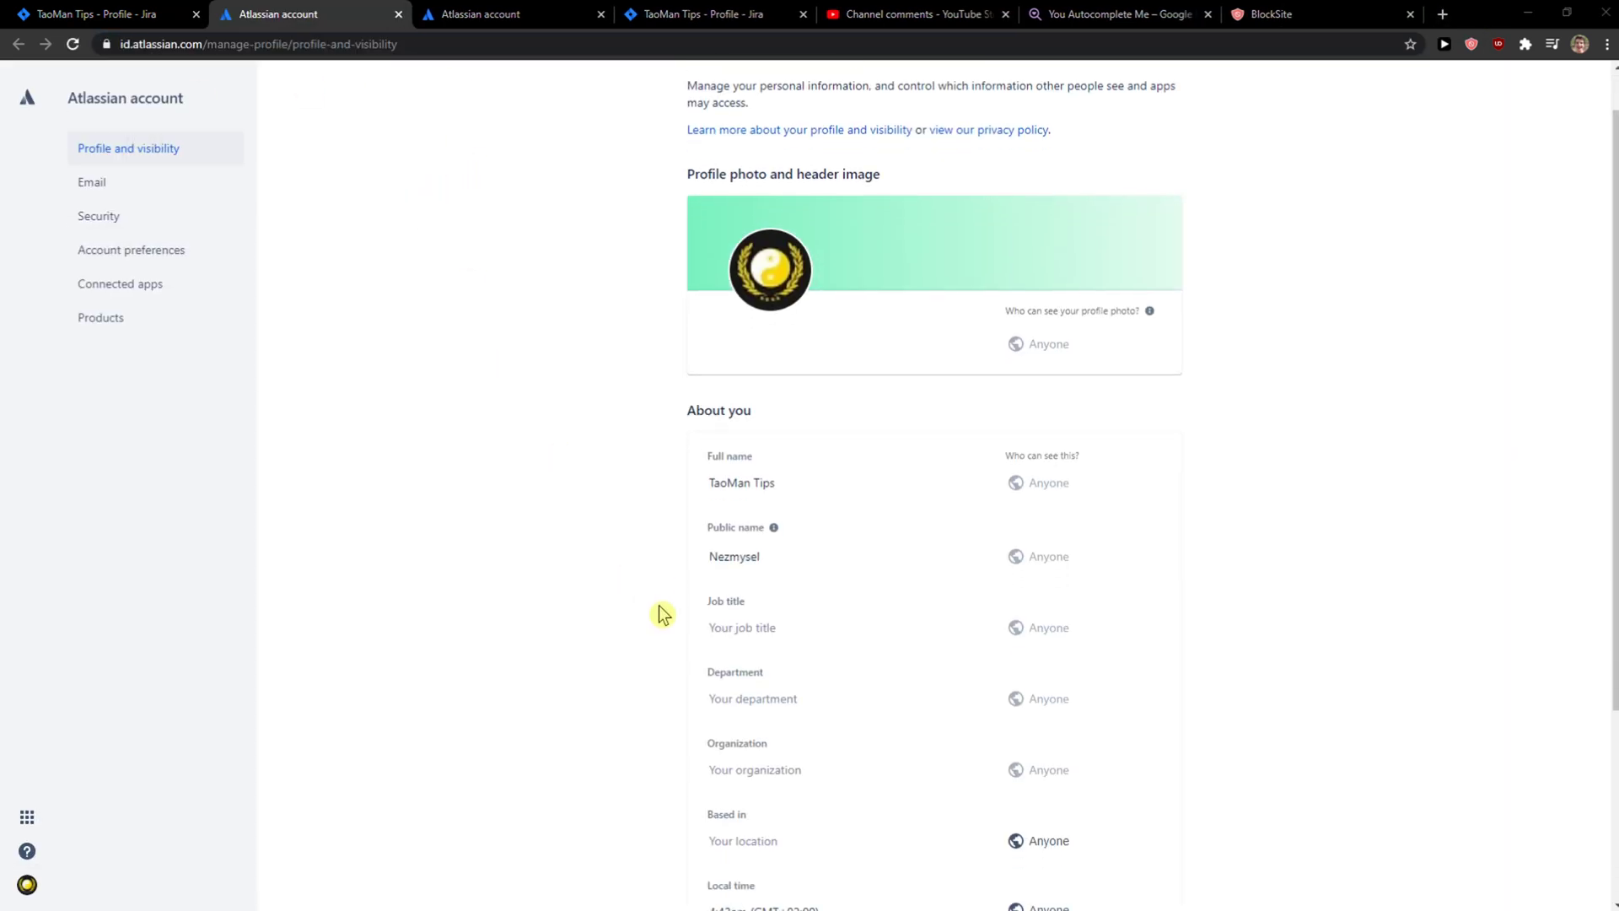
{"action": "scroll", "scroll_direction": "down", "scroll_amount": 3}
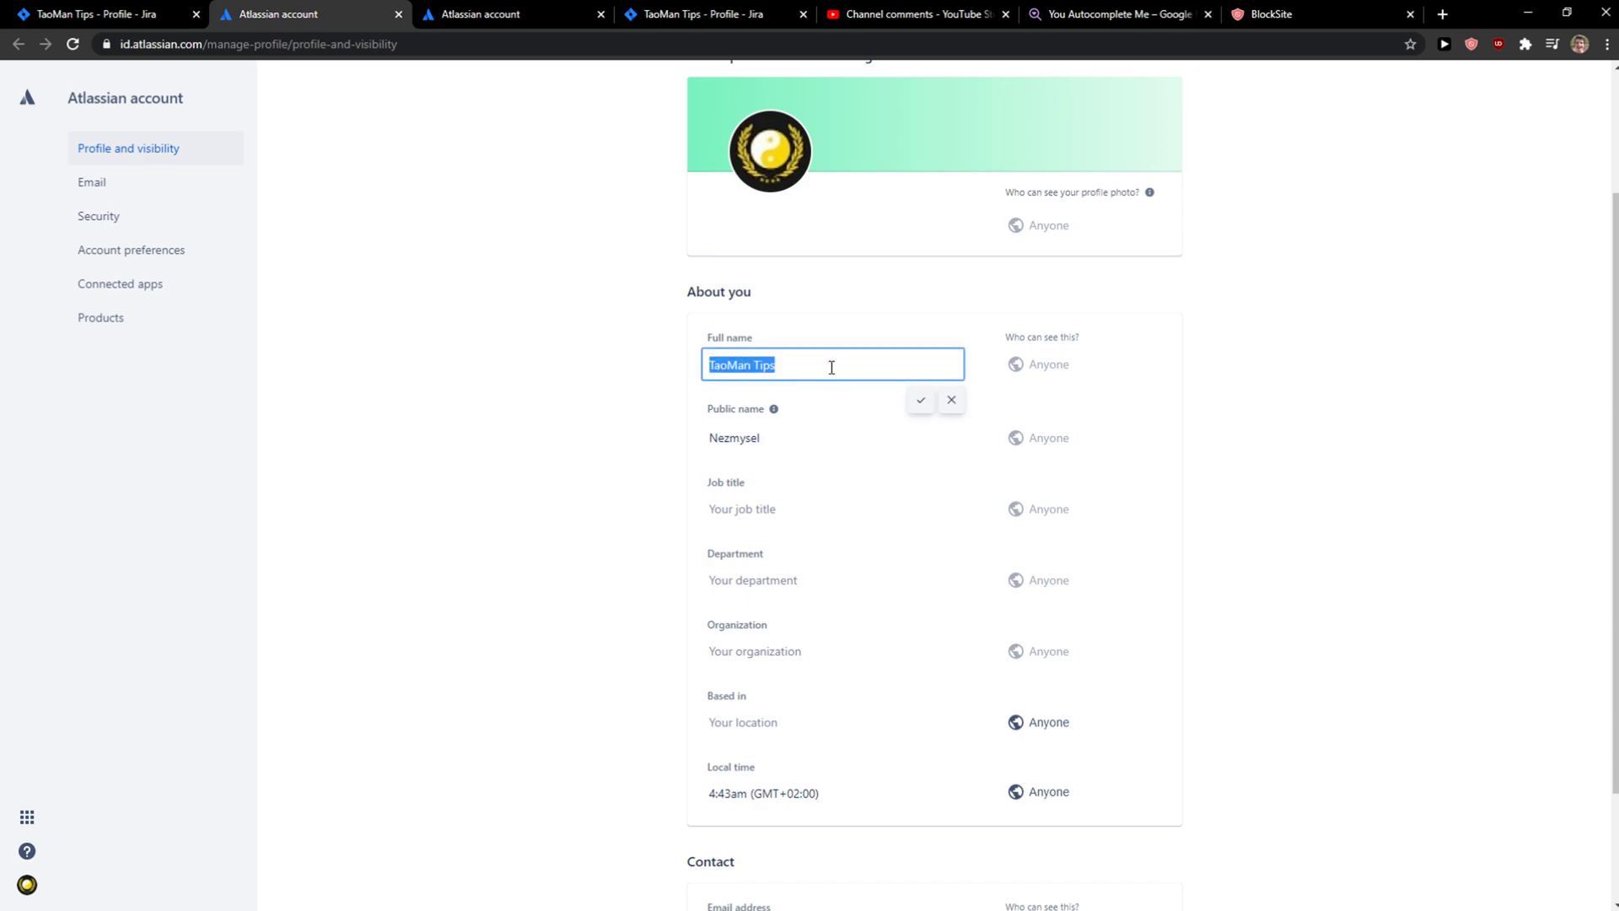
{"action": "type", "text": "Marcus Sto"}
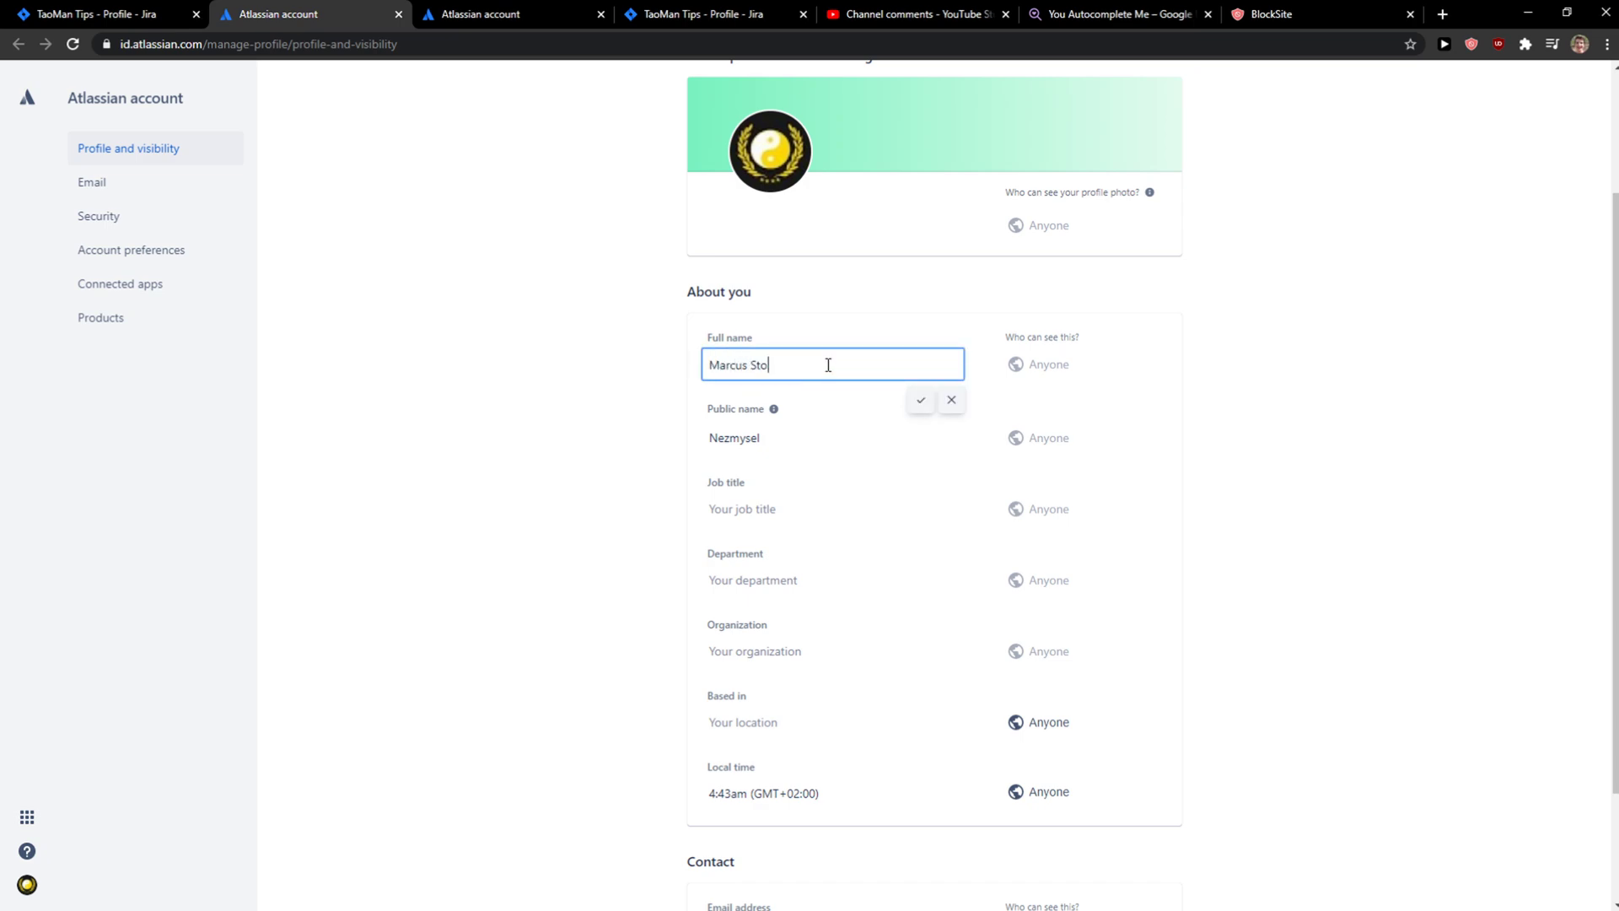
{"action": "left_click", "coordinate": [921, 400]}
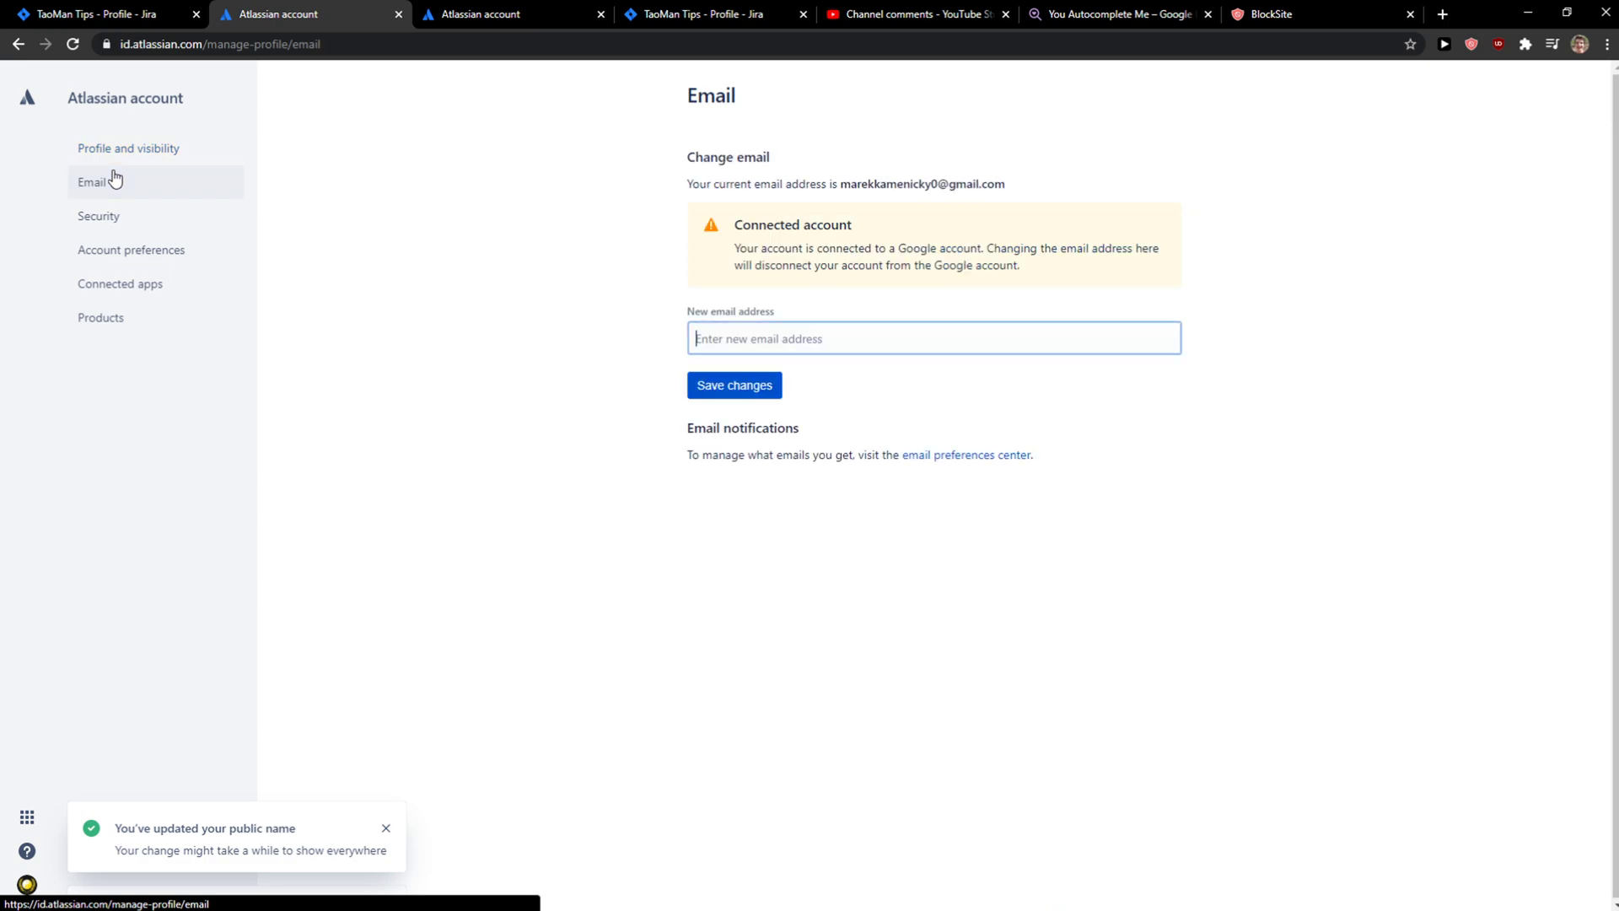
- Visit Security, then return to Profile and visibility to verify both names read Marcus Stone
{"action": "left_click", "coordinate": [98, 215]}
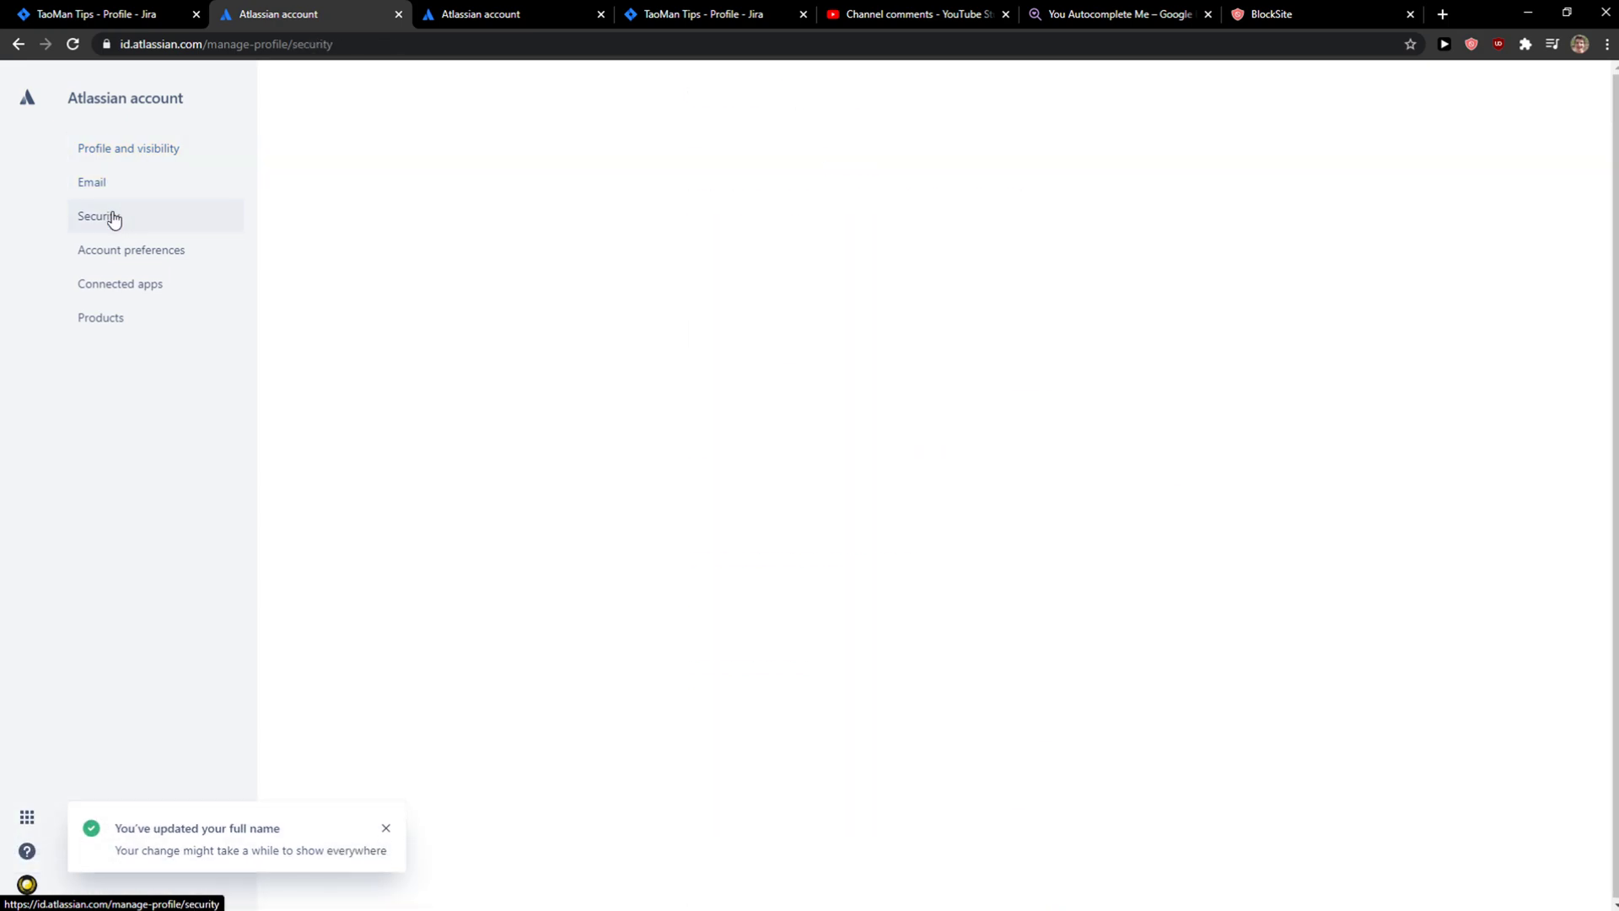
{"action": "left_click", "coordinate": [128, 149]}
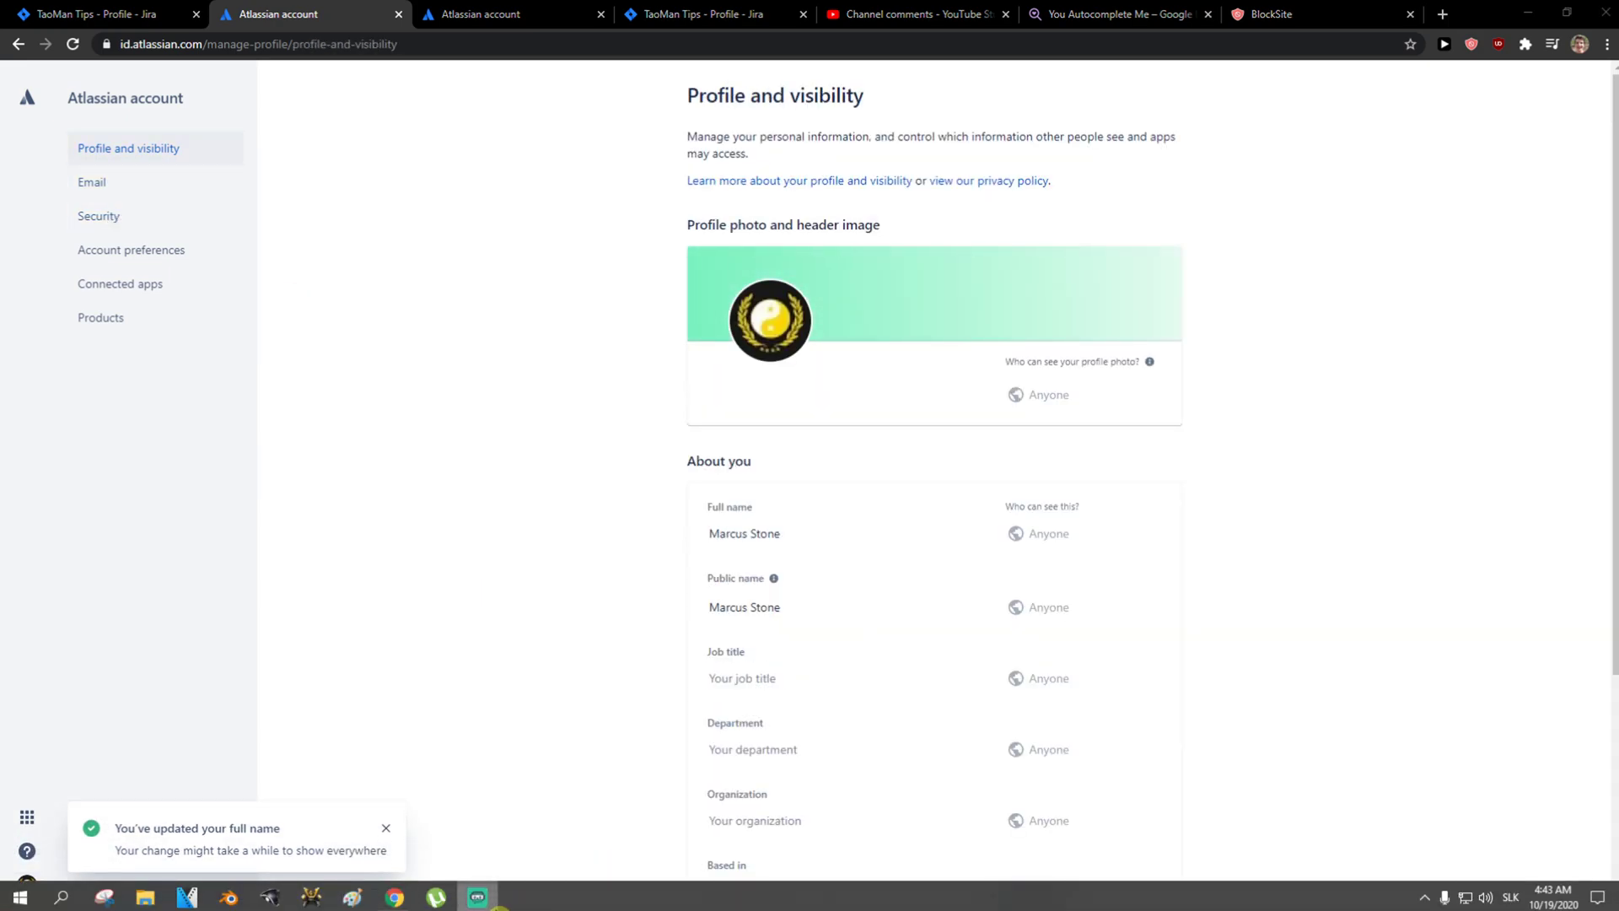